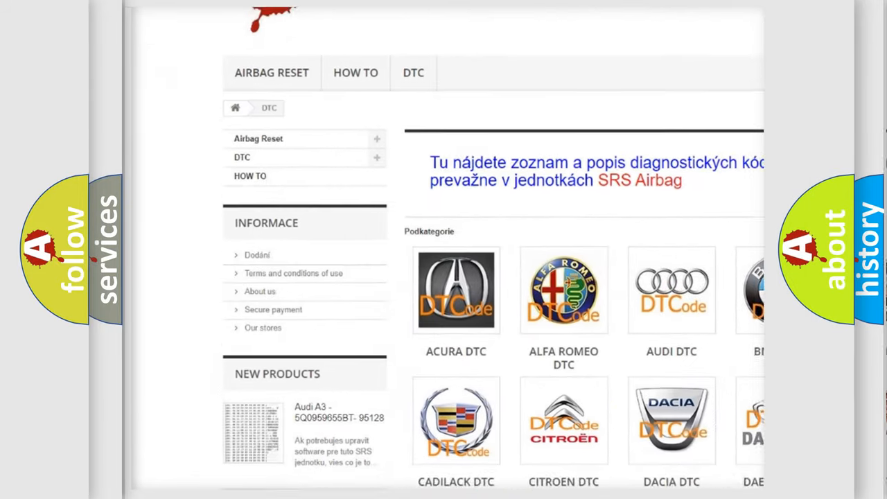
- Reveal the P1A53 description: the code sets when the TC-SST-ECU signal is abnormal
scroll(down, 3)
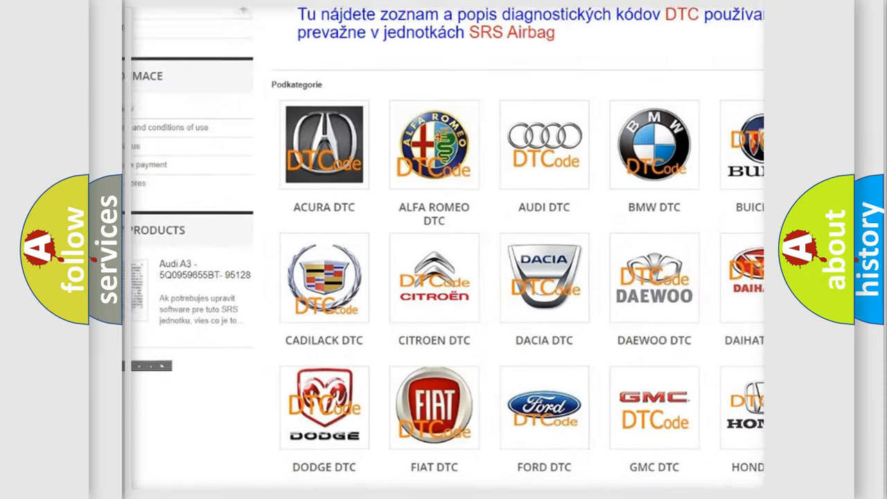
scroll(down, 3)
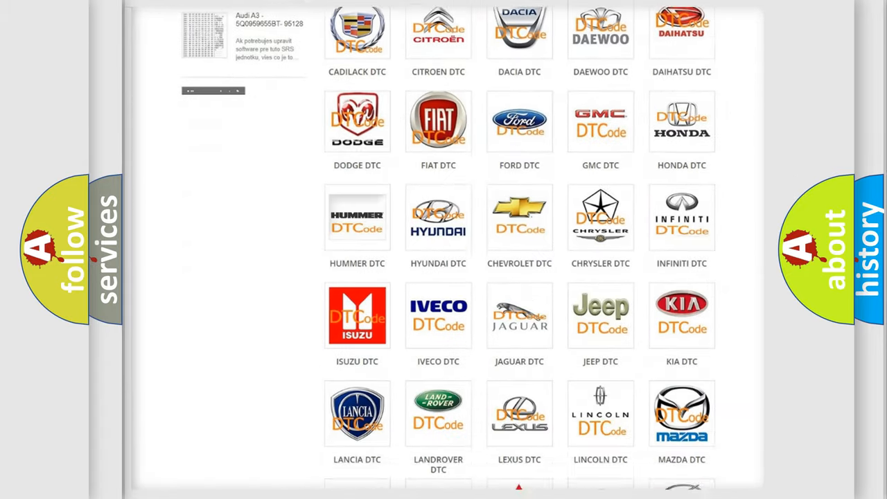
scroll(down, 3)
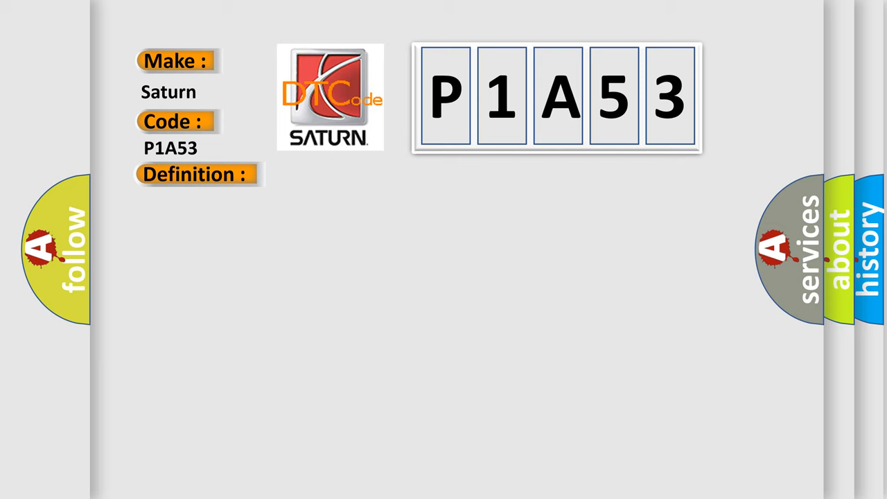
click(197, 175)
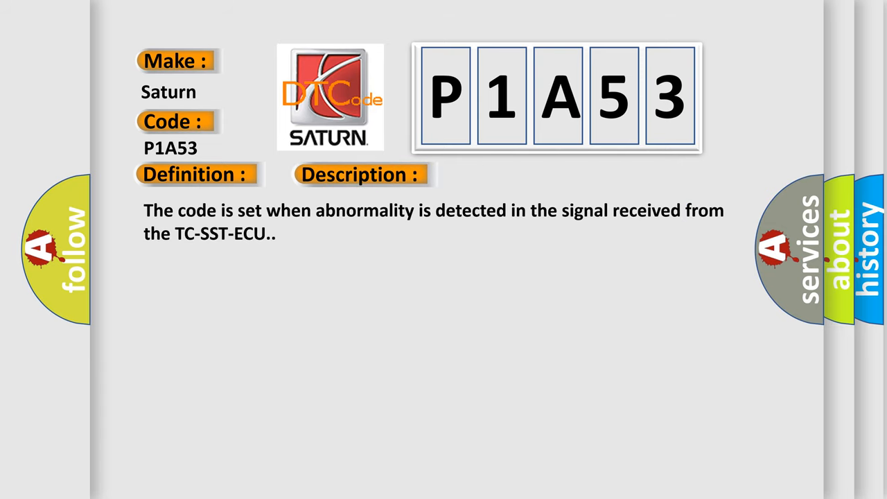